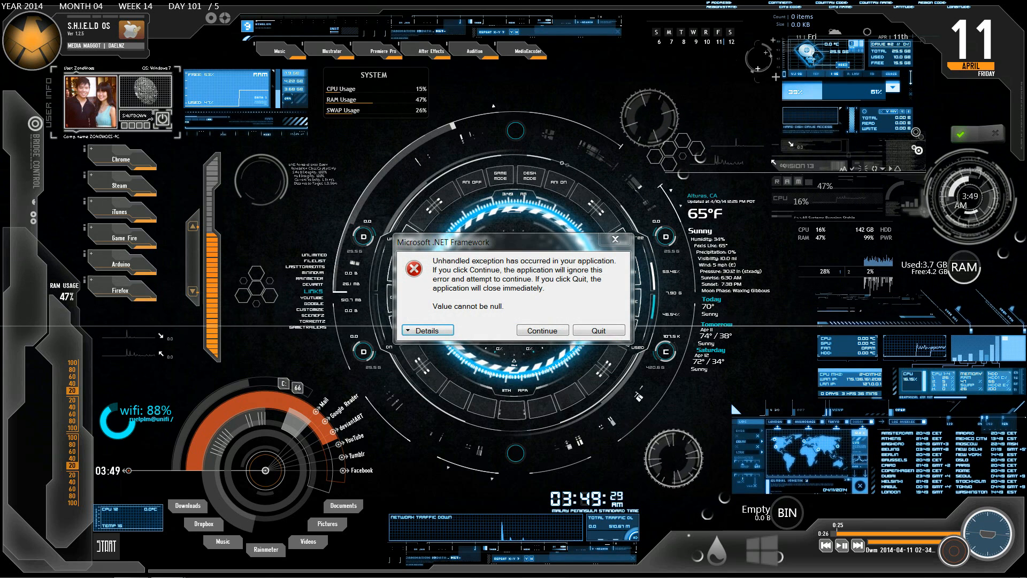
# Dismiss the .NET Framework unhandled exception error with Continue.
pyautogui.click(541, 330)
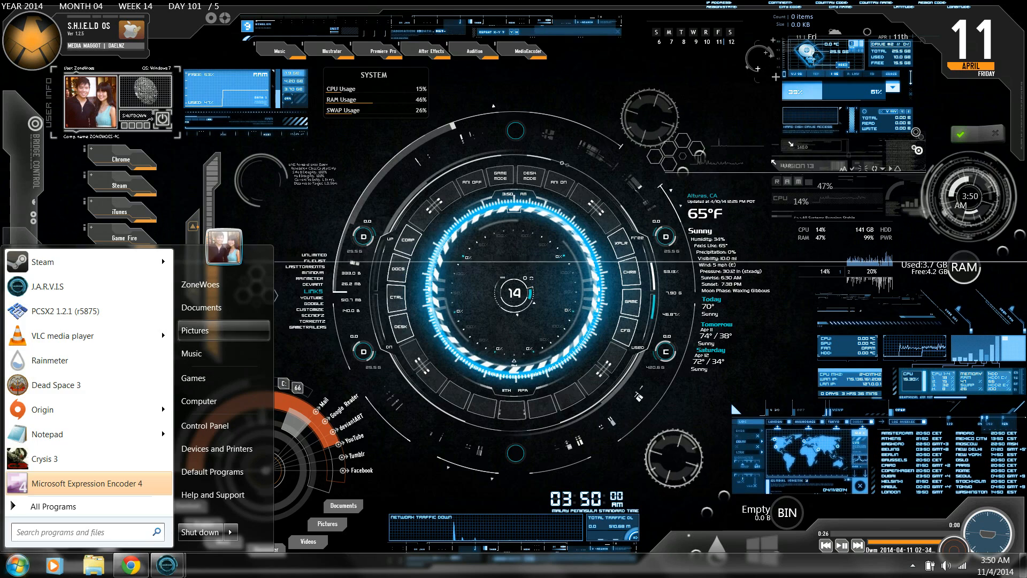
# Browse Pictures, then Music, and play 'Let's Start With Forever'.
pyautogui.click(216, 330)
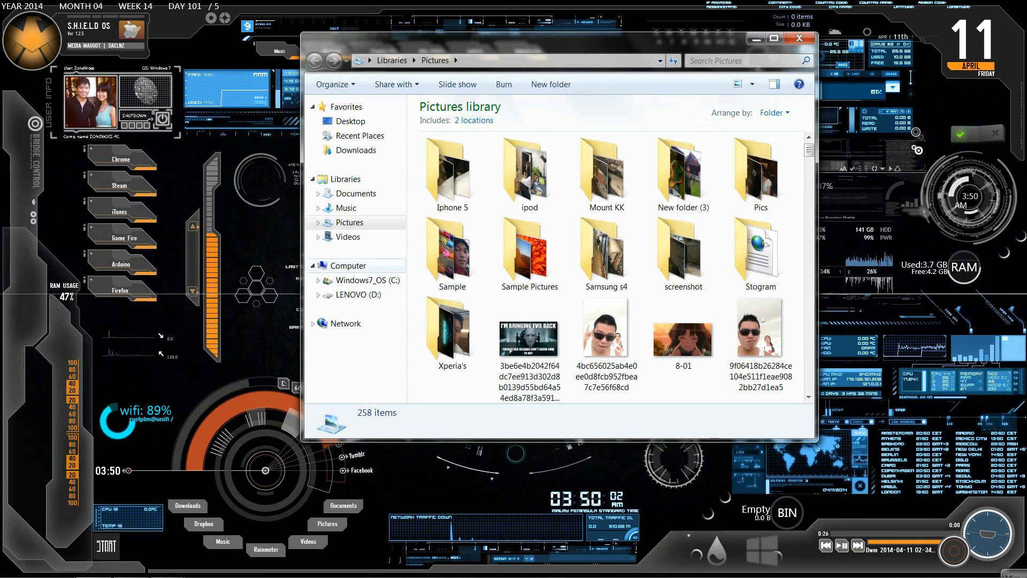
pyautogui.click(344, 207)
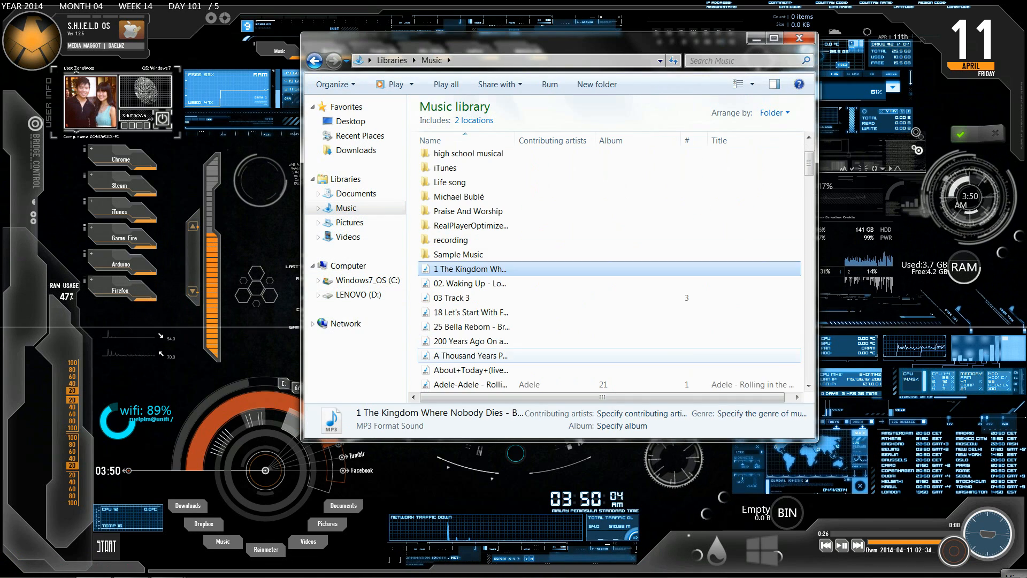
pyautogui.click(469, 312)
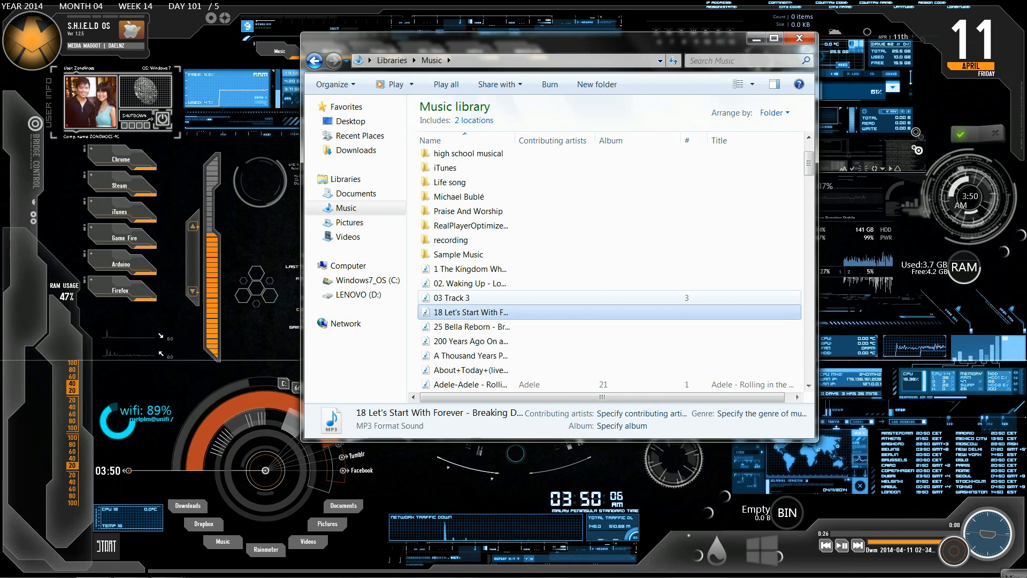
pyautogui.doubleClick(469, 283)
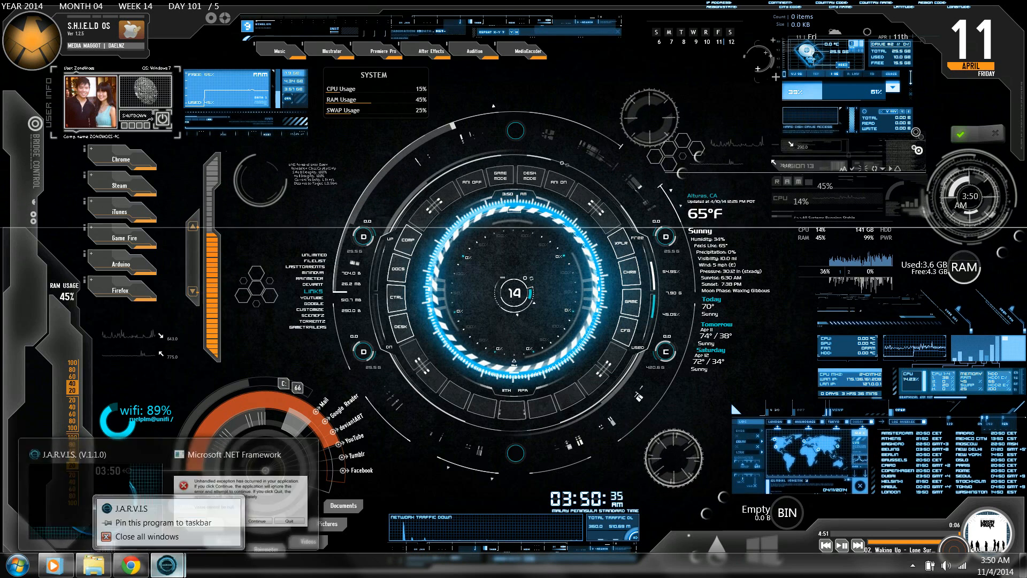
# Launch J.A.R.V.I.S. from the taskbar and continue past its exception error.
pyautogui.click(18, 564)
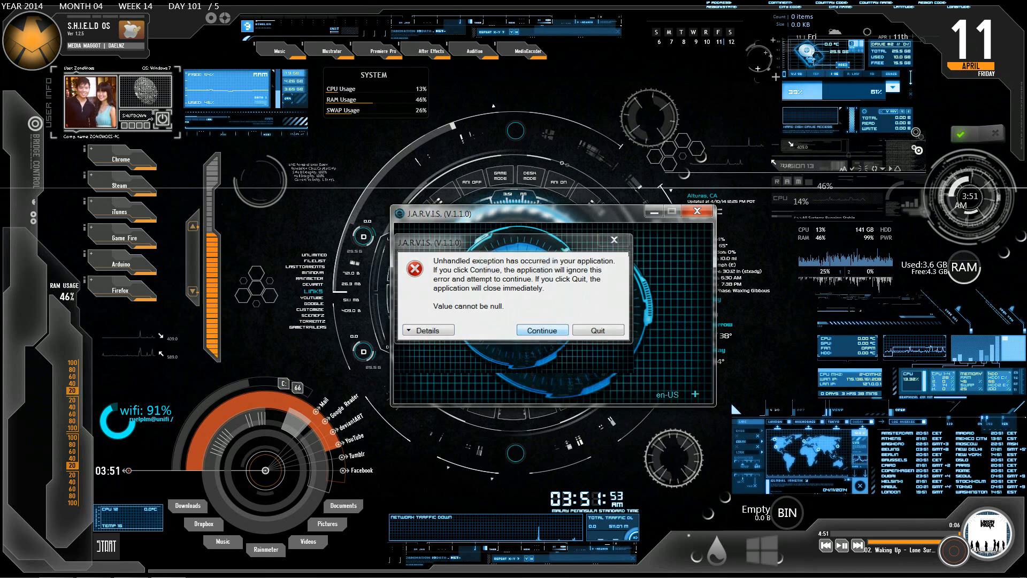
pyautogui.click(541, 330)
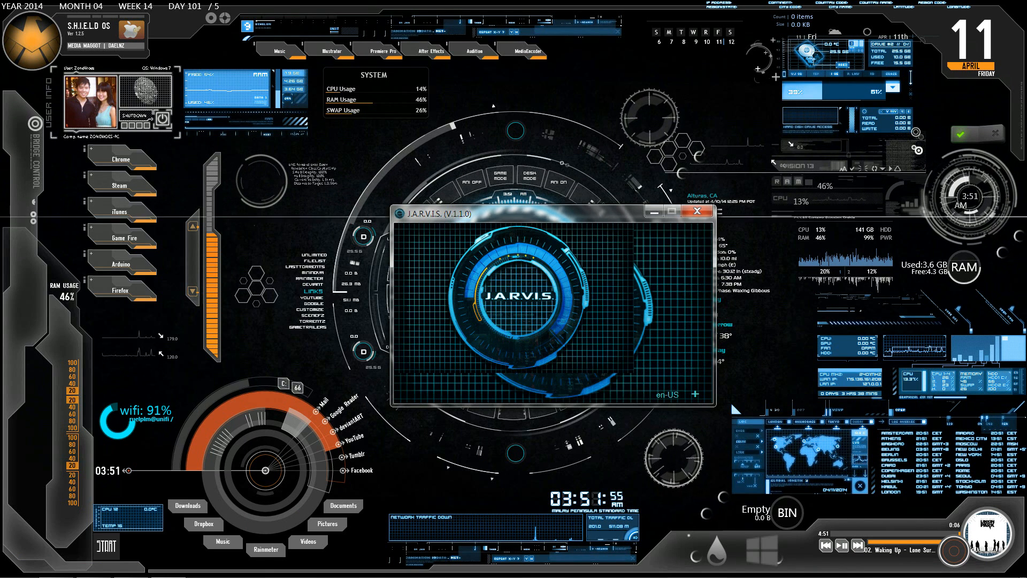